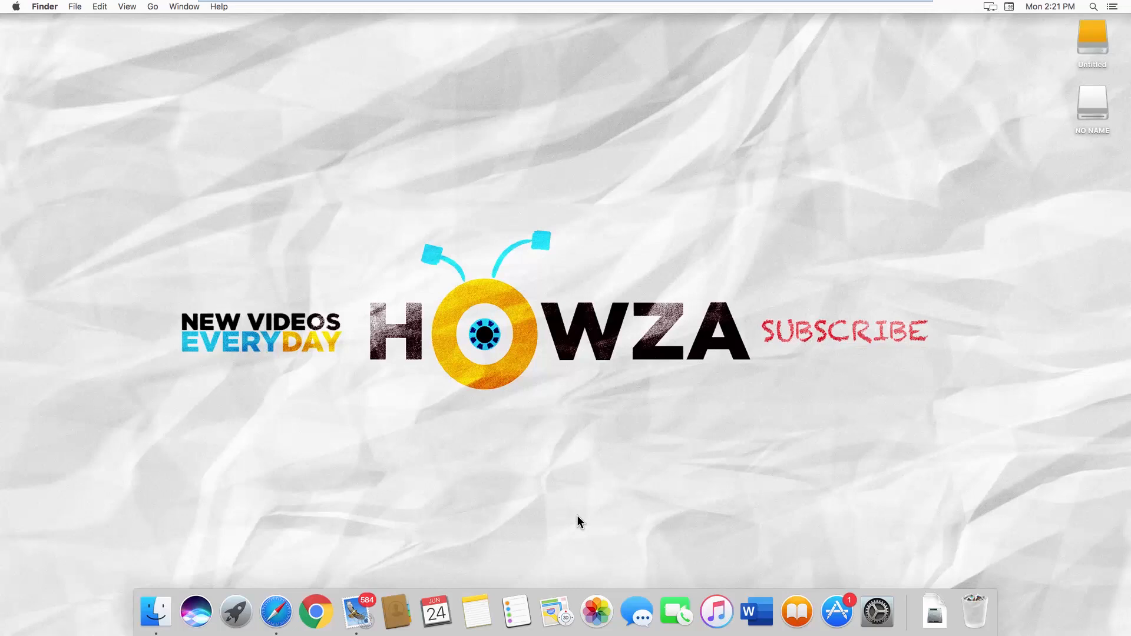
mouse_move(277, 612)
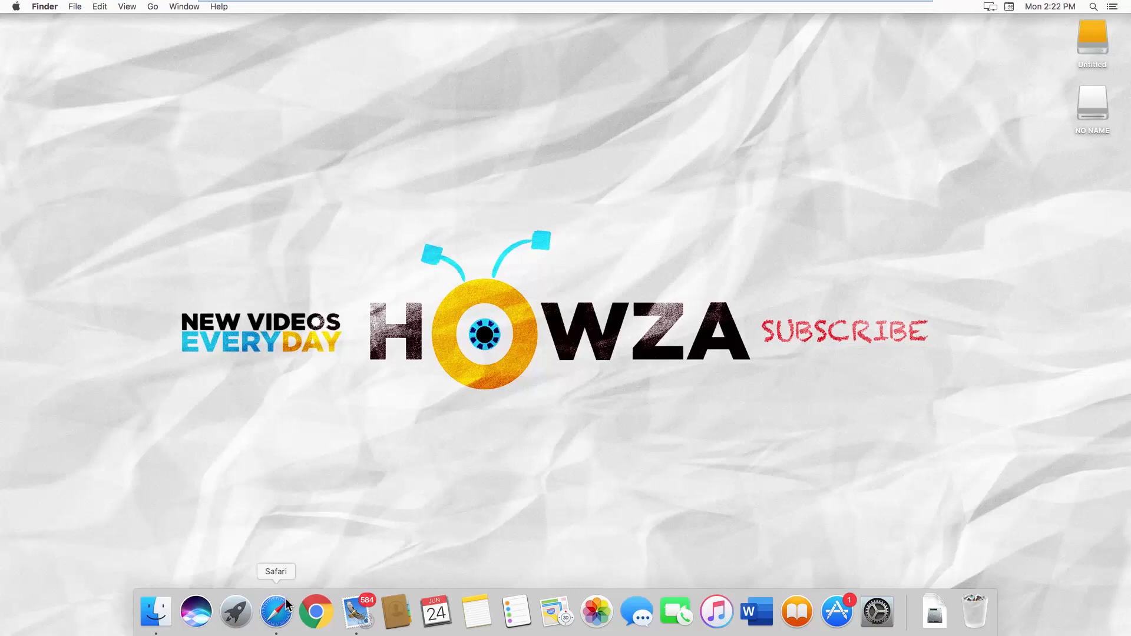
Export Safari's bookmarks to a 'Safari Bookmarks' HTML file on the Desktop
left_click(276, 613)
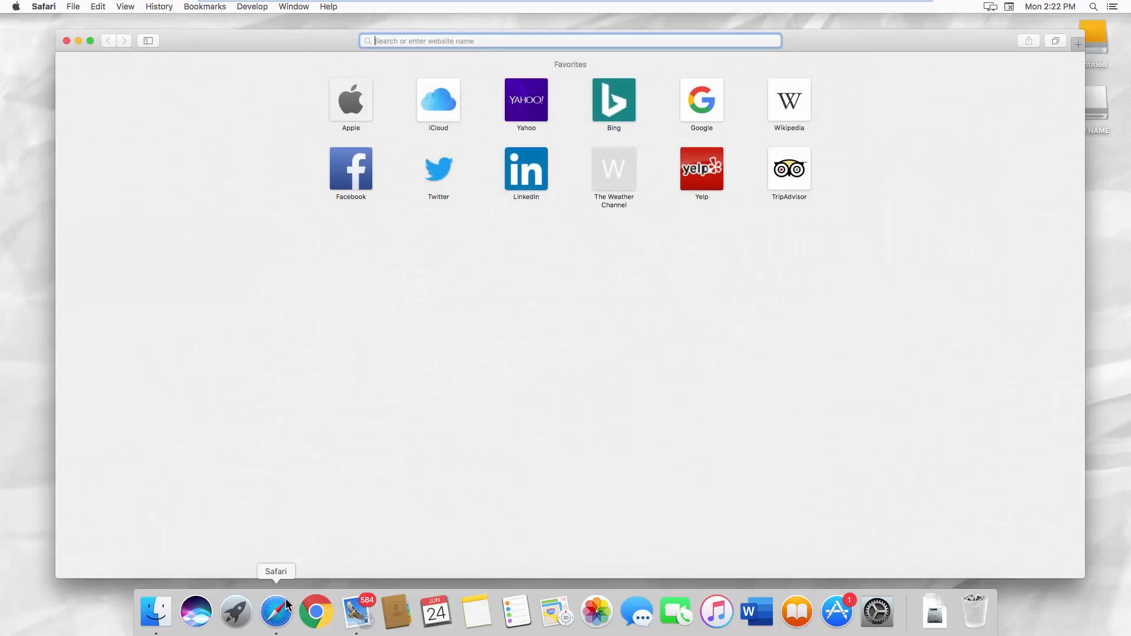
mouse_move(131, 157)
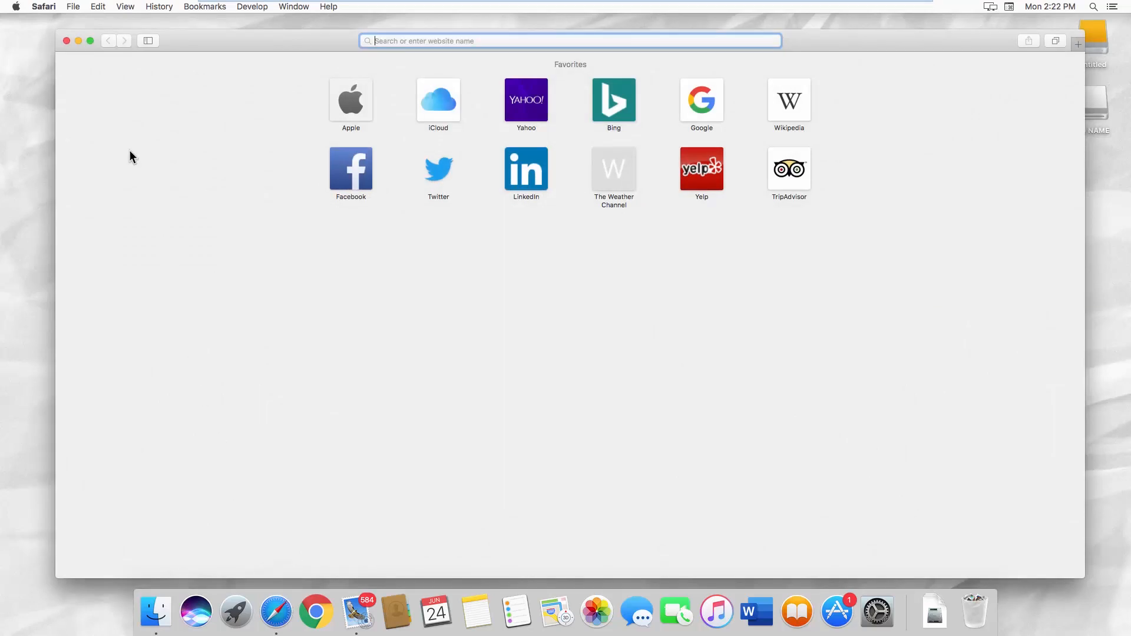
left_click(73, 6)
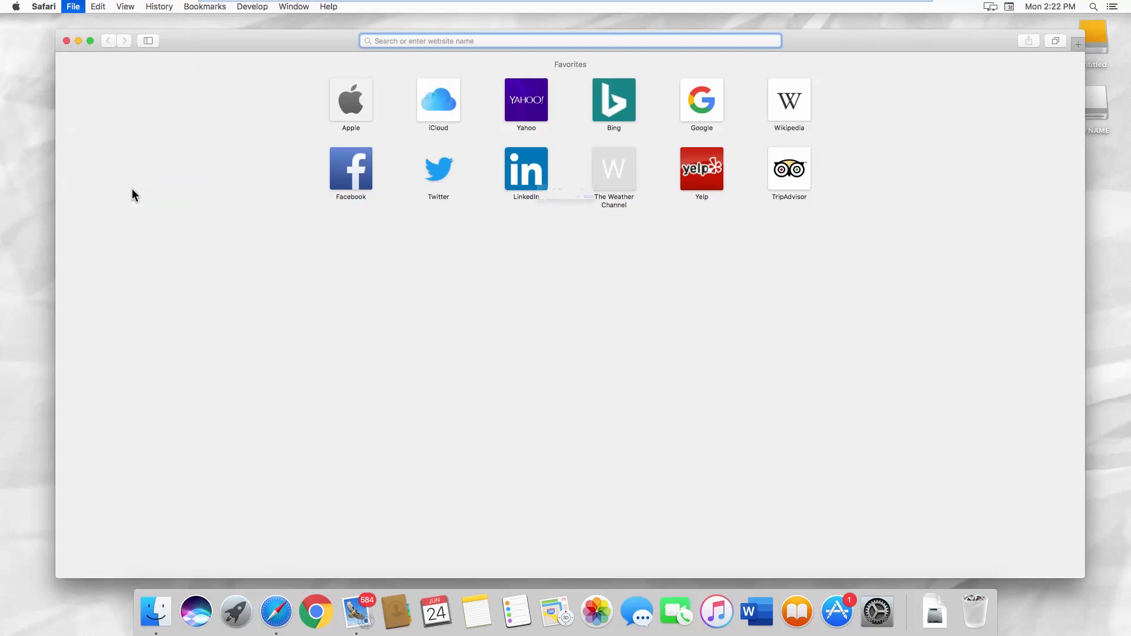
left_click(649, 198)
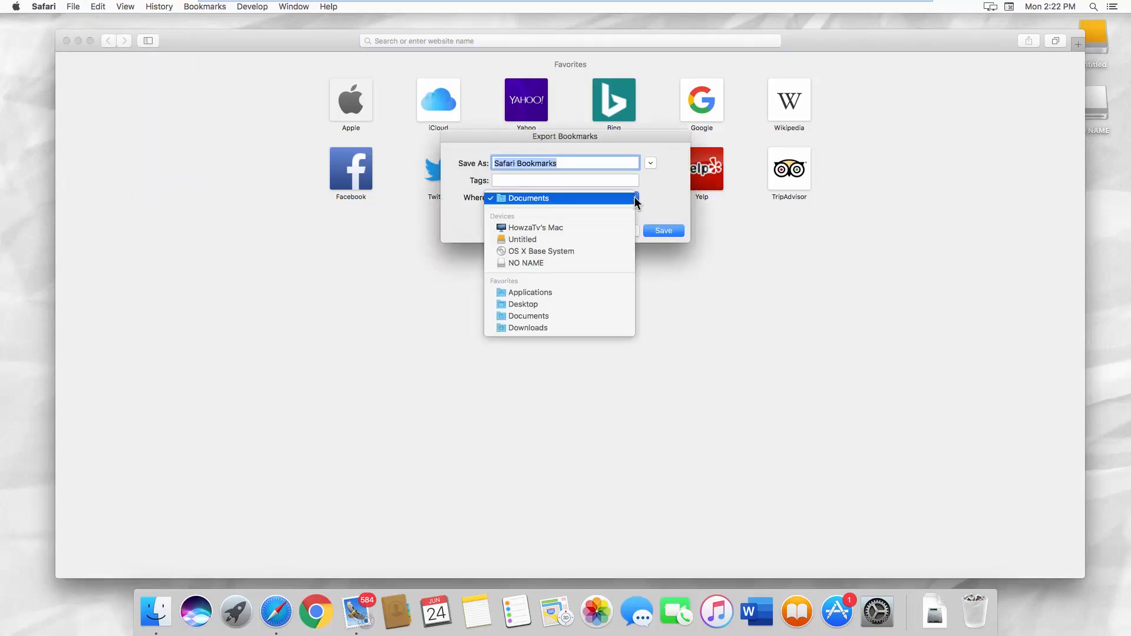
left_click(523, 304)
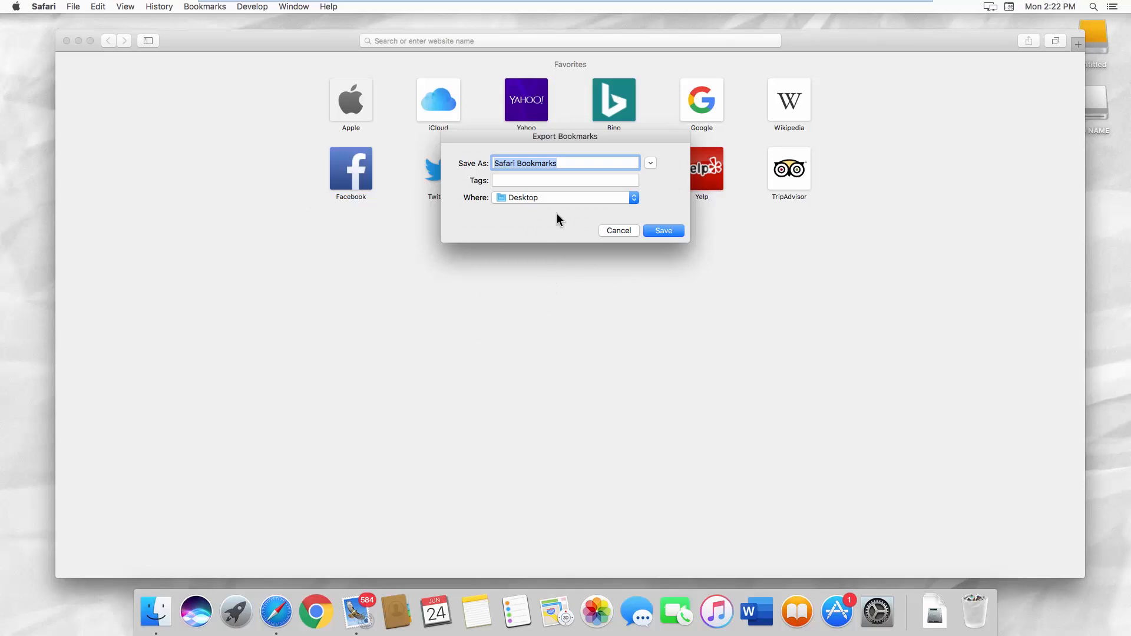
left_click(662, 231)
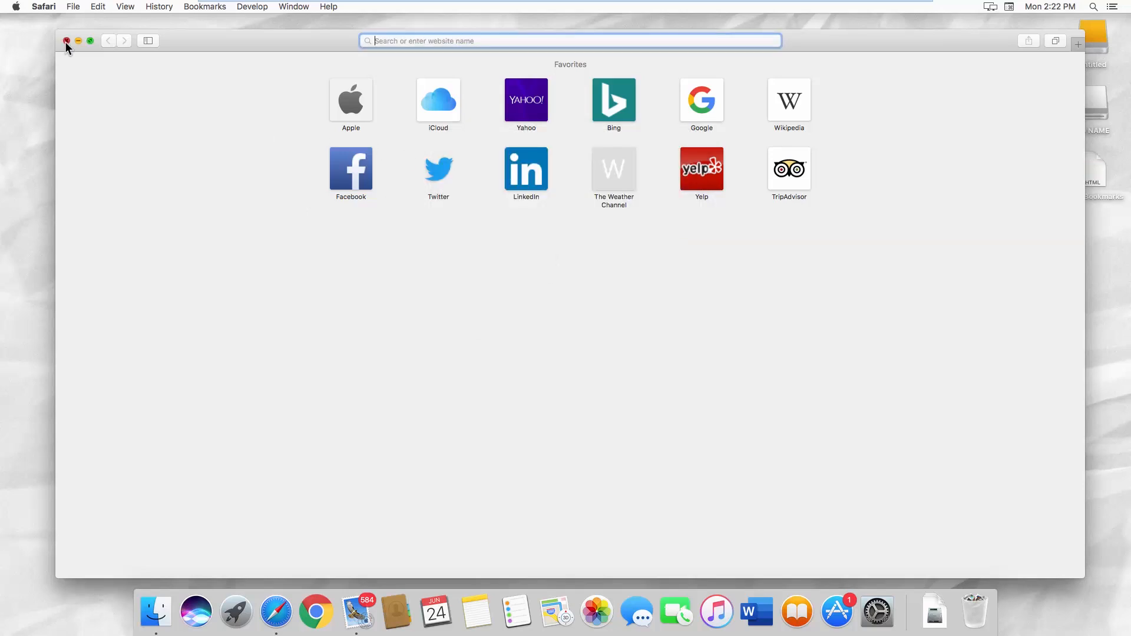
Close Safari, launch Google Chrome, and open Chrome's main menu
left_click(65, 40)
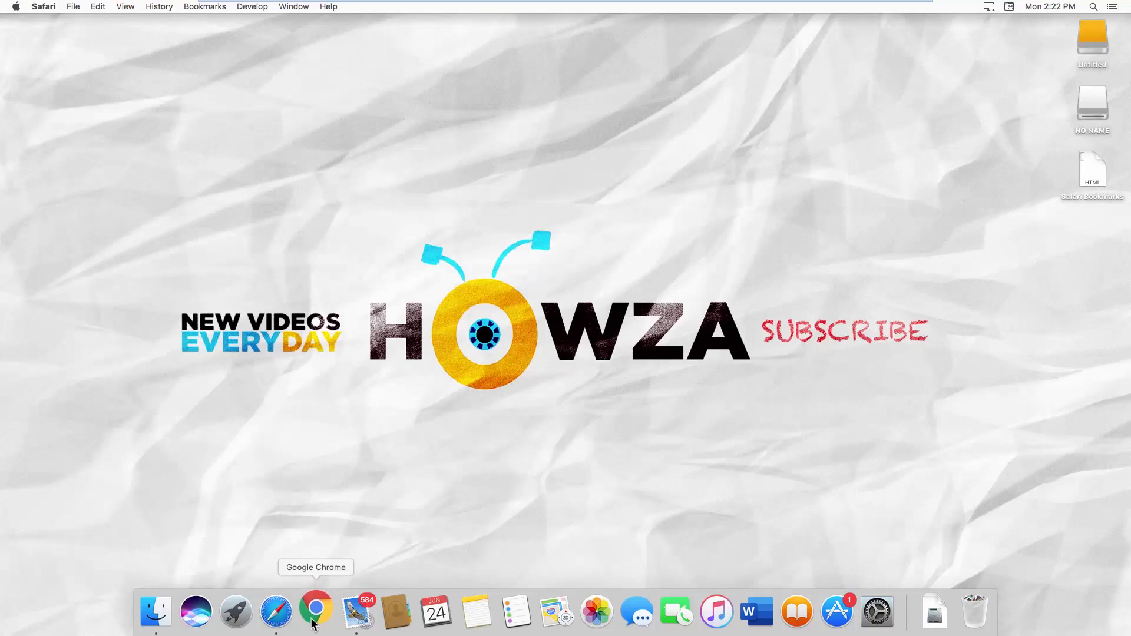
left_click(315, 612)
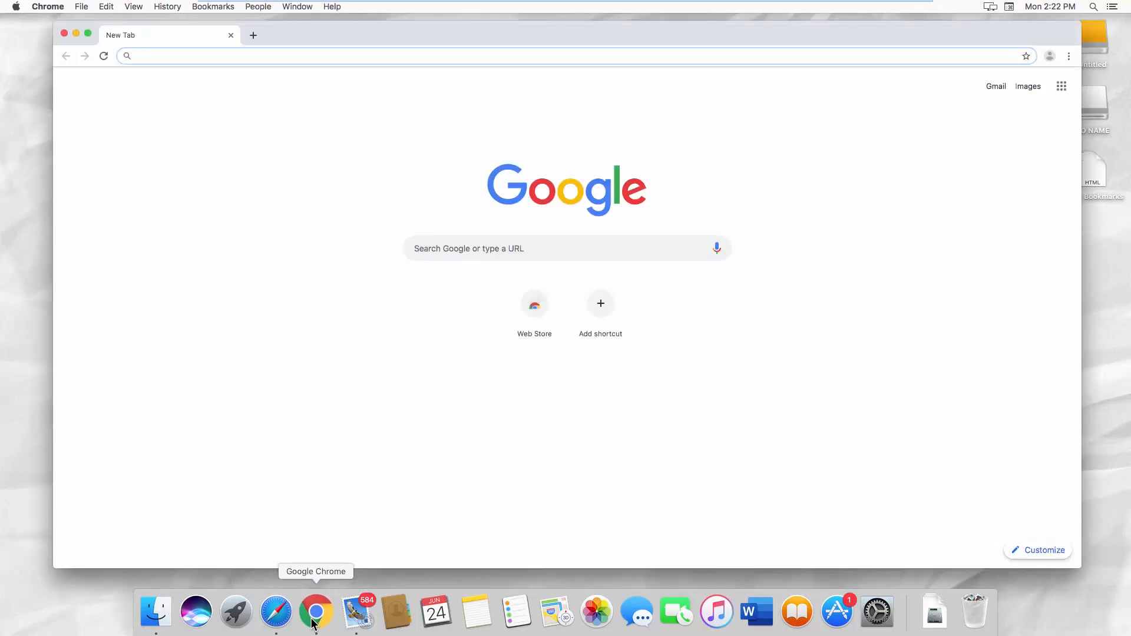
left_click(1070, 55)
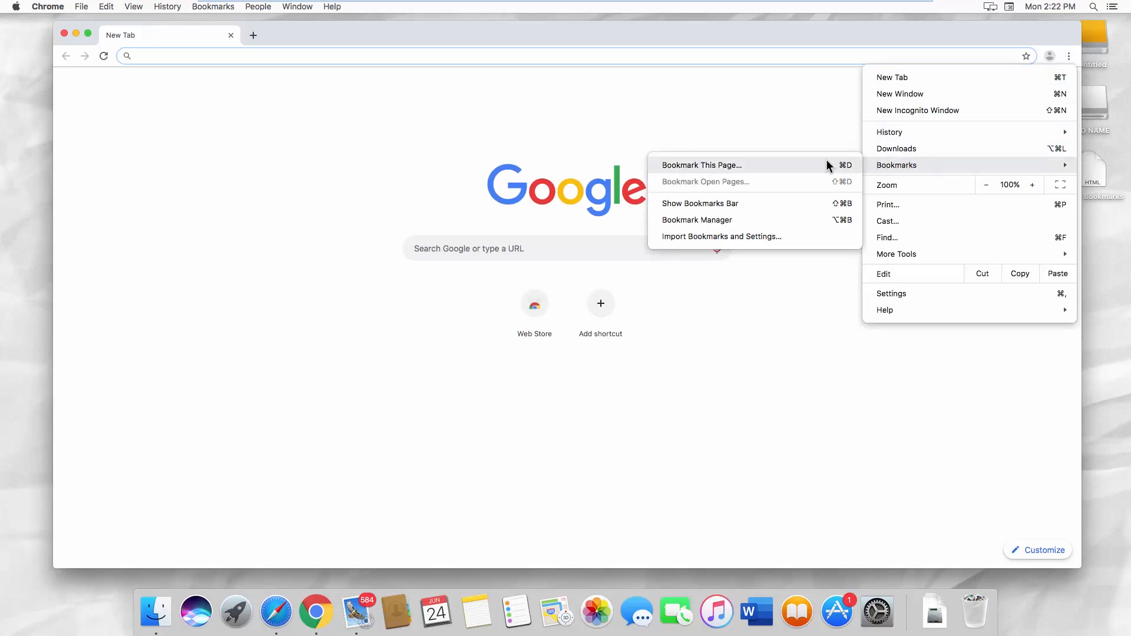
mouse_move(697, 237)
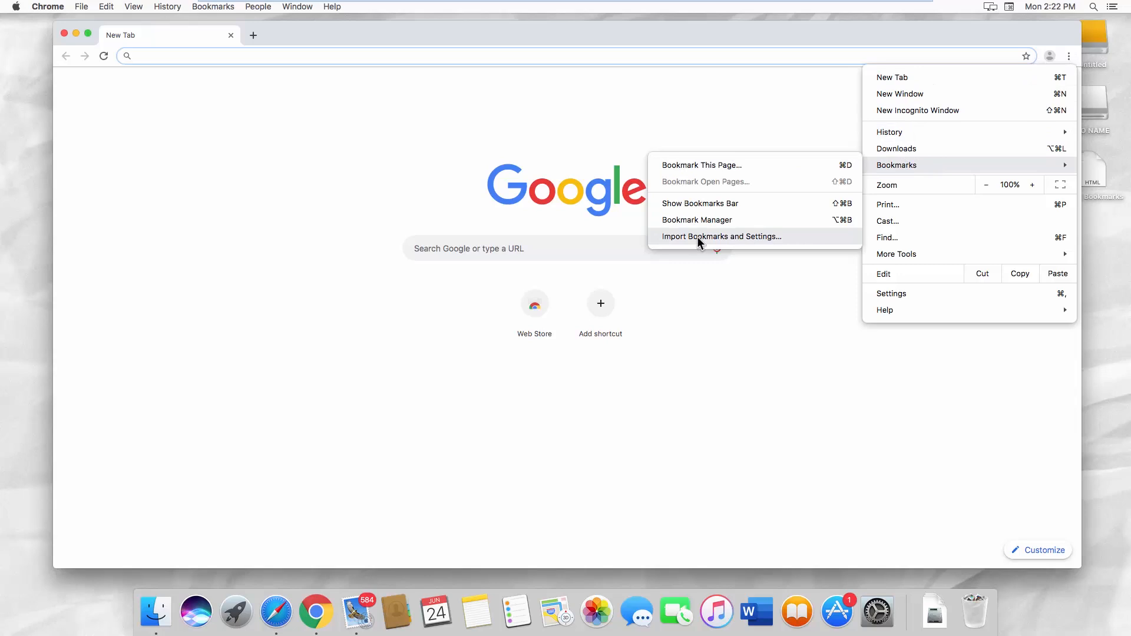
Import the 'Safari Bookmarks' HTML file from the Desktop into Chrome
left_click(721, 237)
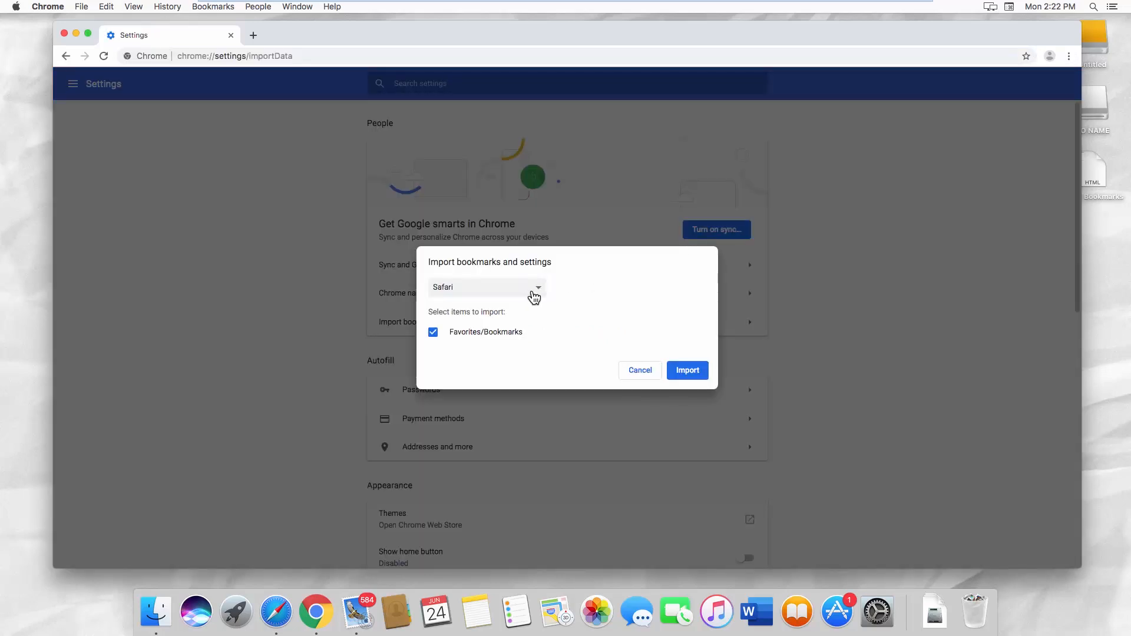
left_click(486, 287)
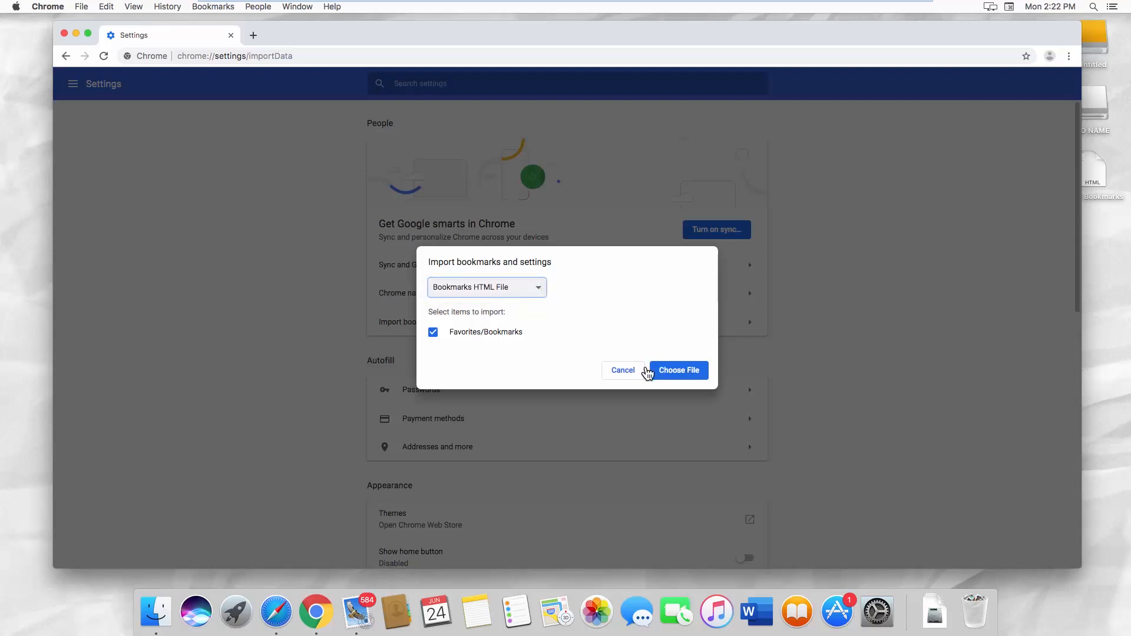
left_click(678, 370)
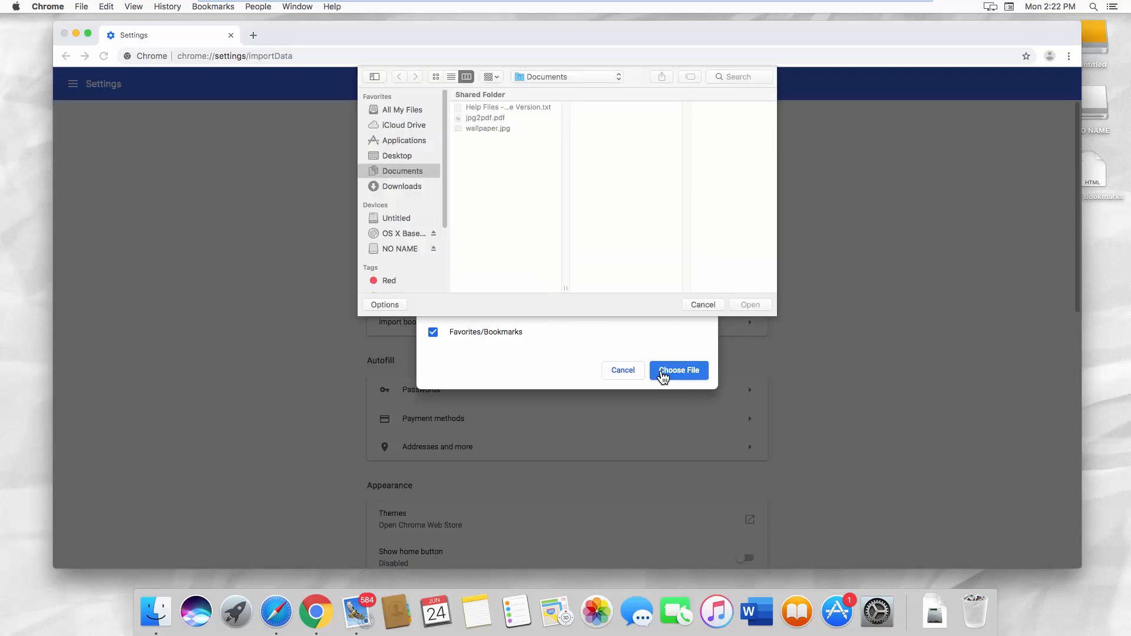
left_click(396, 156)
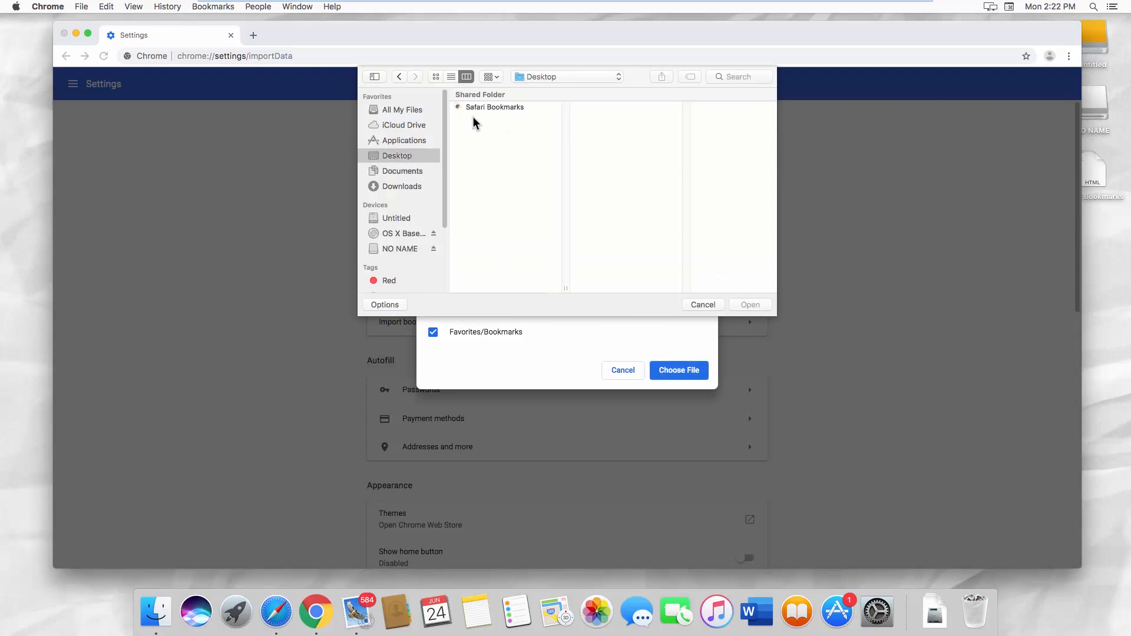
left_click(495, 107)
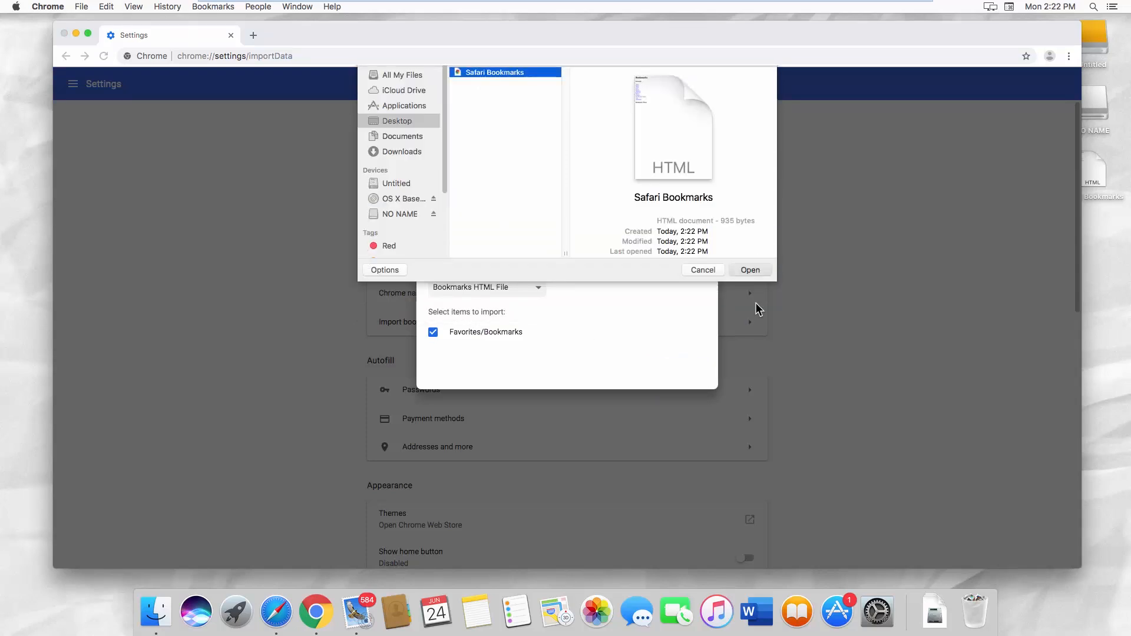
left_click(749, 270)
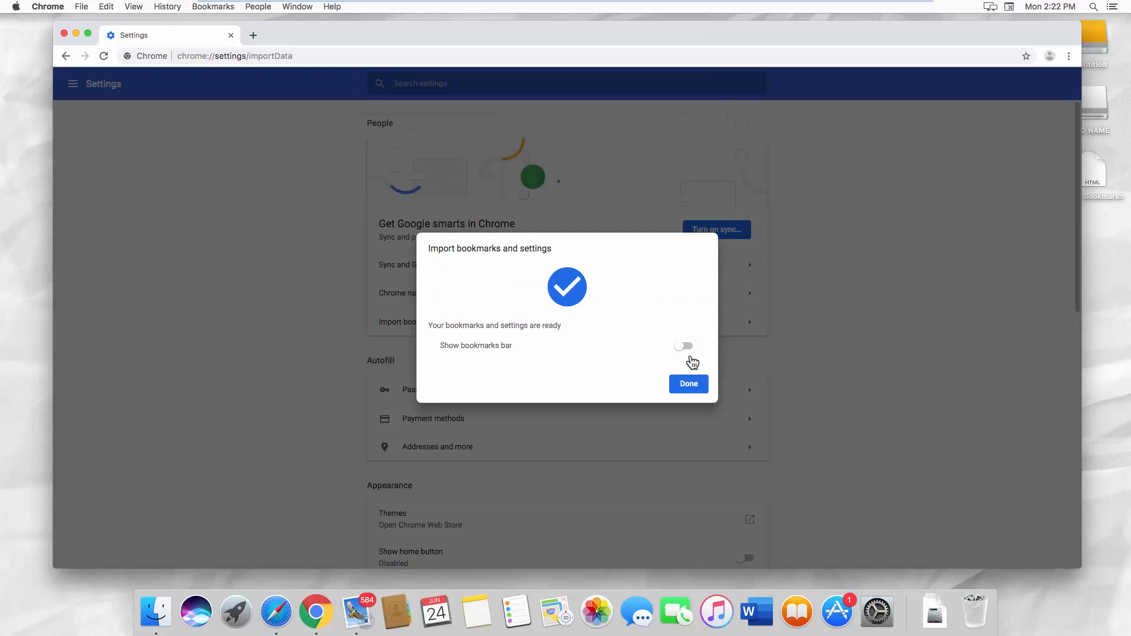
Turn on the bookmarks bar and view the sites in the imported Favorites folder
left_click(682, 346)
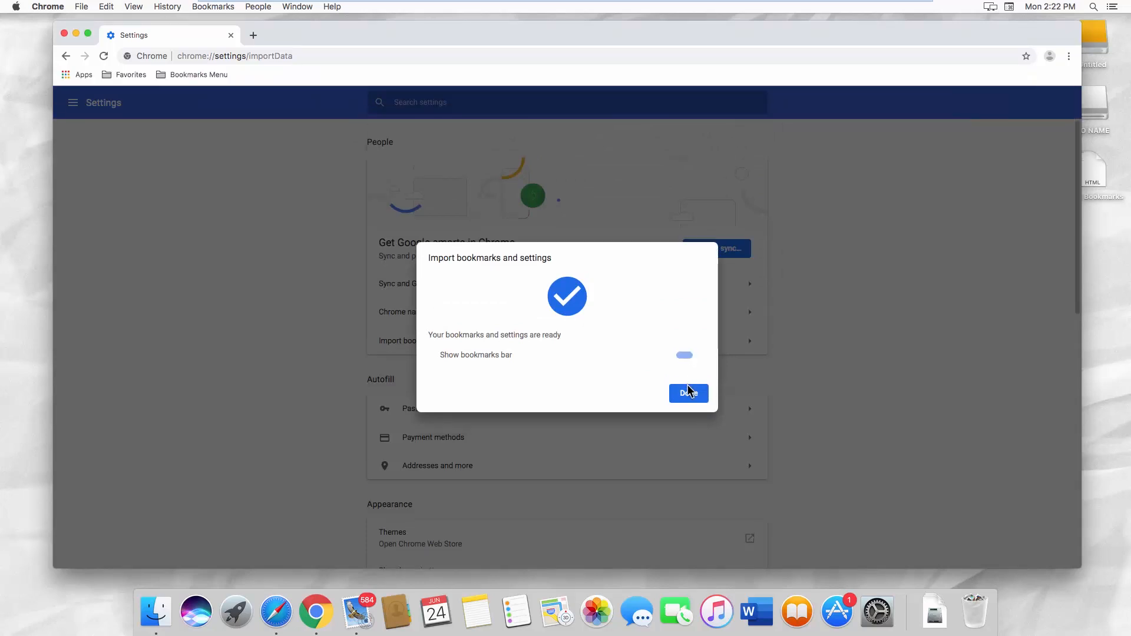
left_click(688, 393)
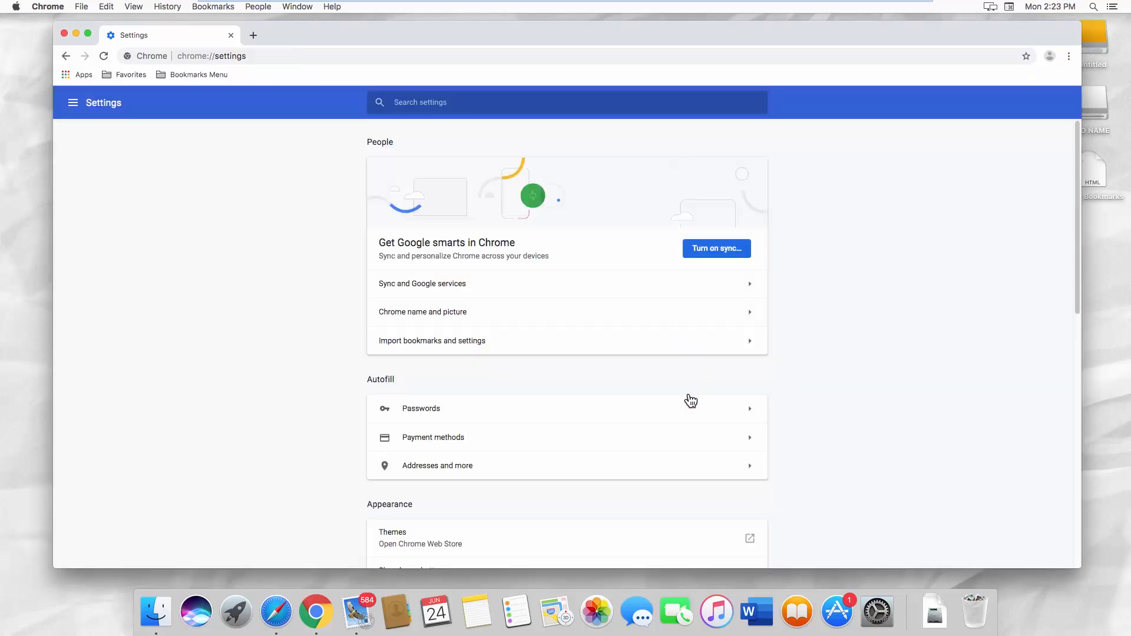
left_click(131, 75)
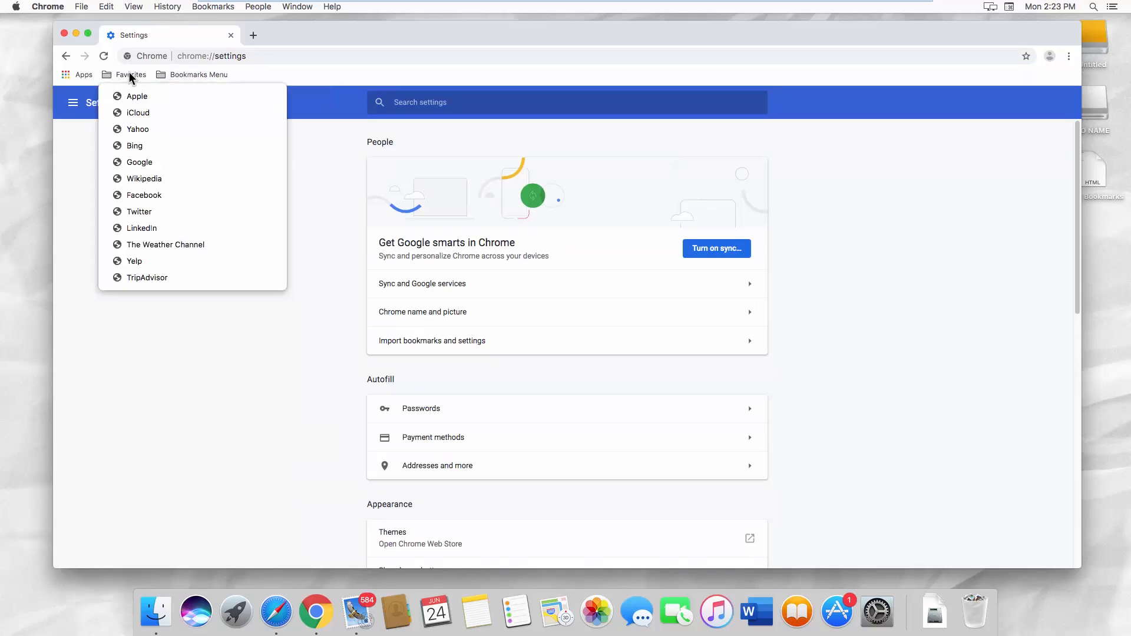
left_click(253, 34)
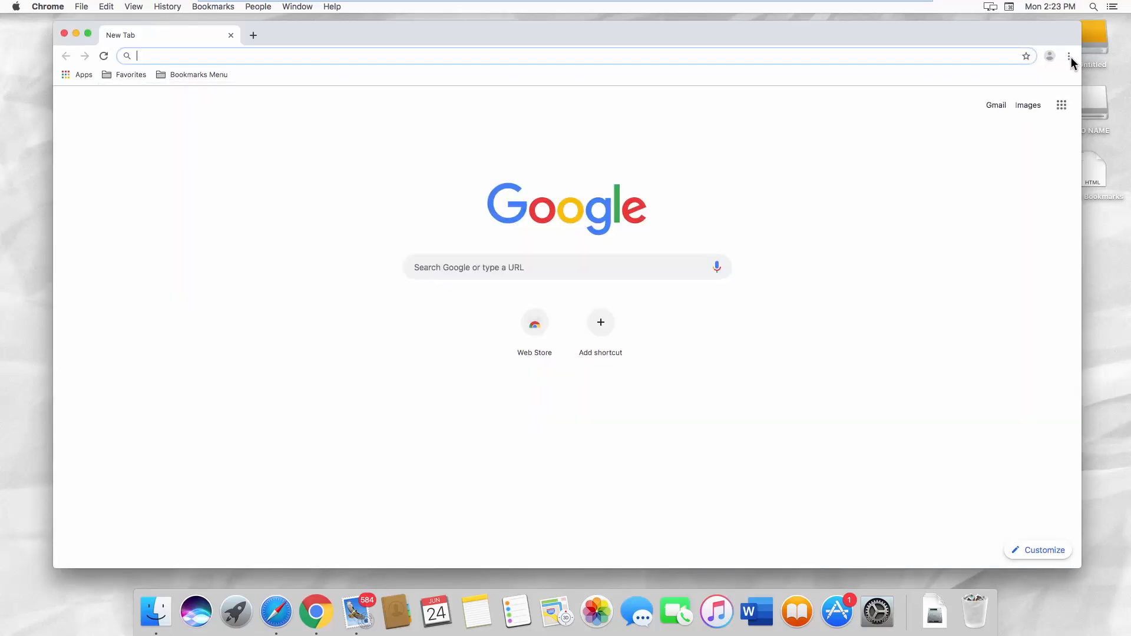
Import bookmarks directly from Safari into Chrome, creating an 'Imported From Safari' folder
left_click(1070, 55)
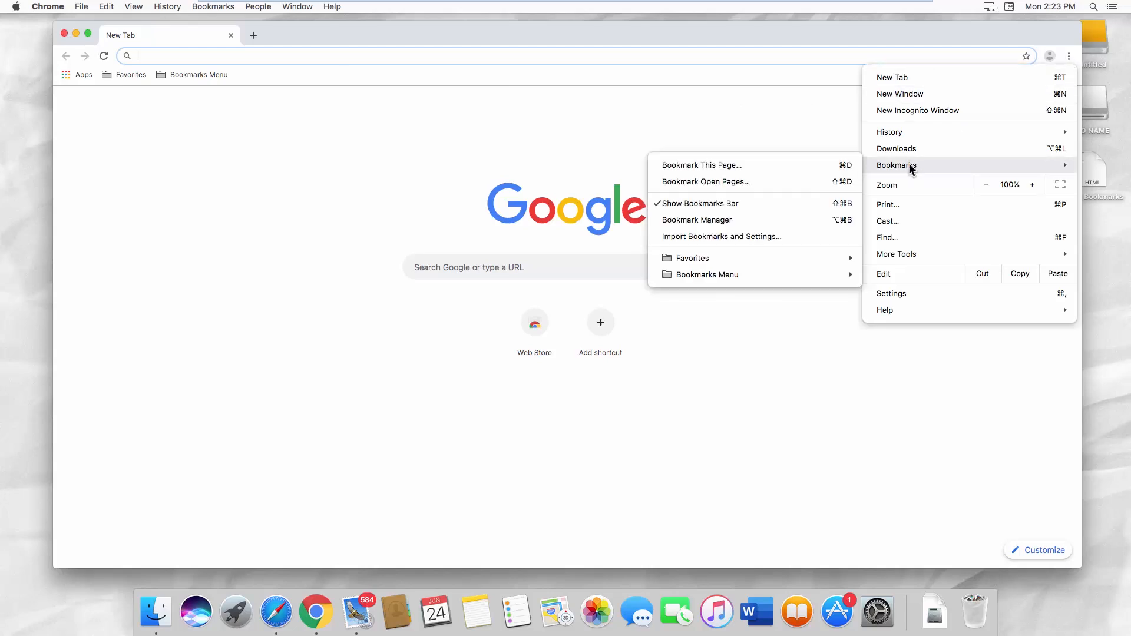
mouse_move(721, 237)
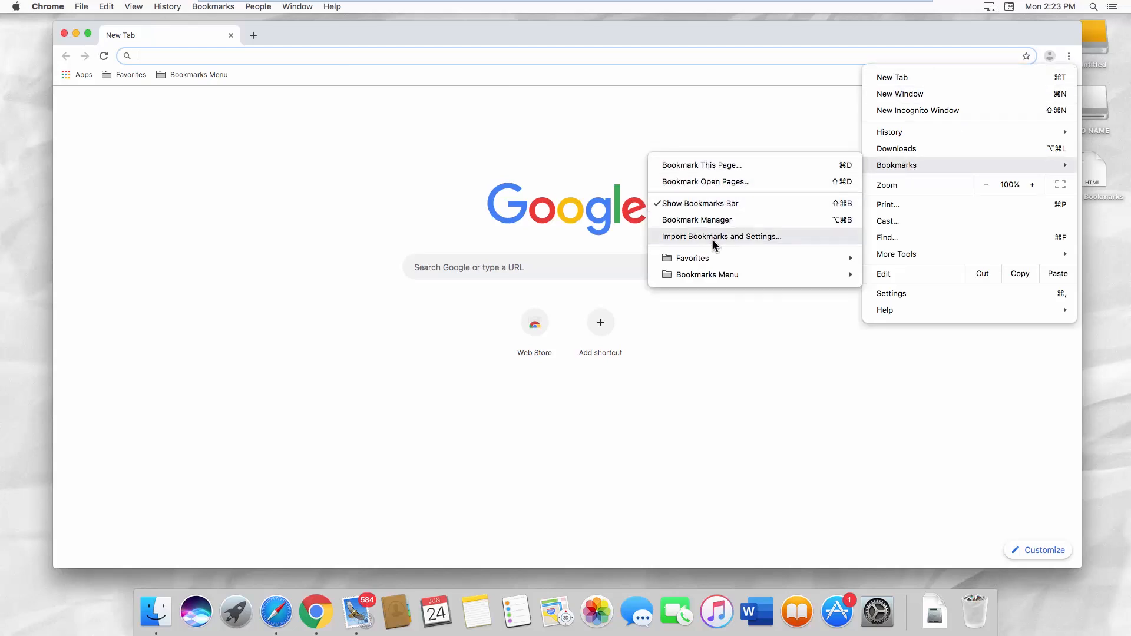
left_click(721, 236)
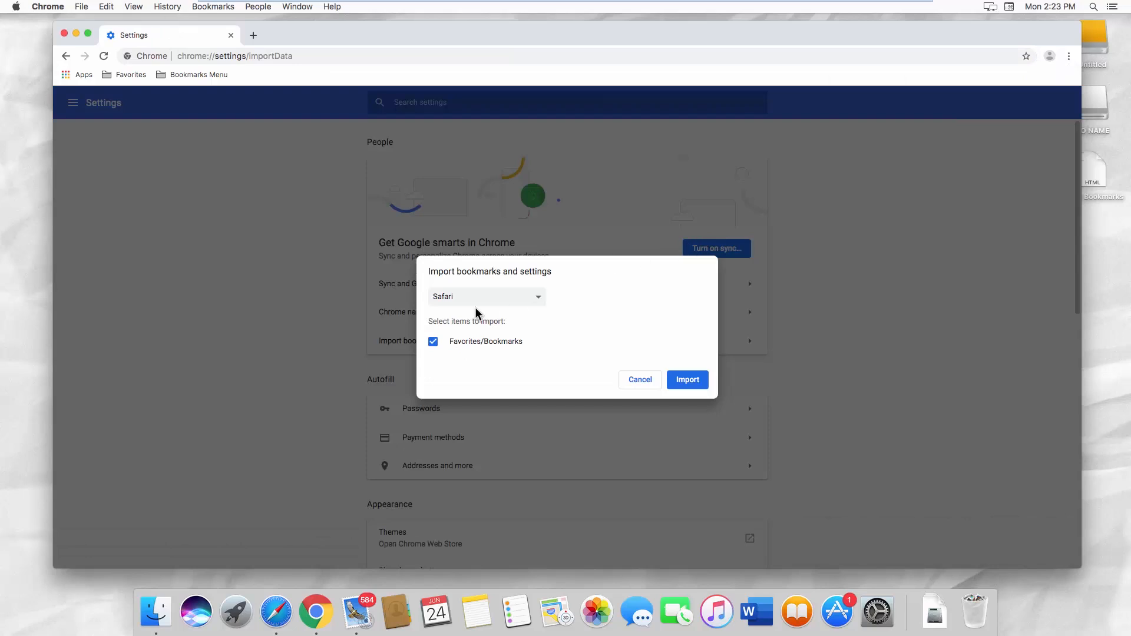
mouse_move(639, 380)
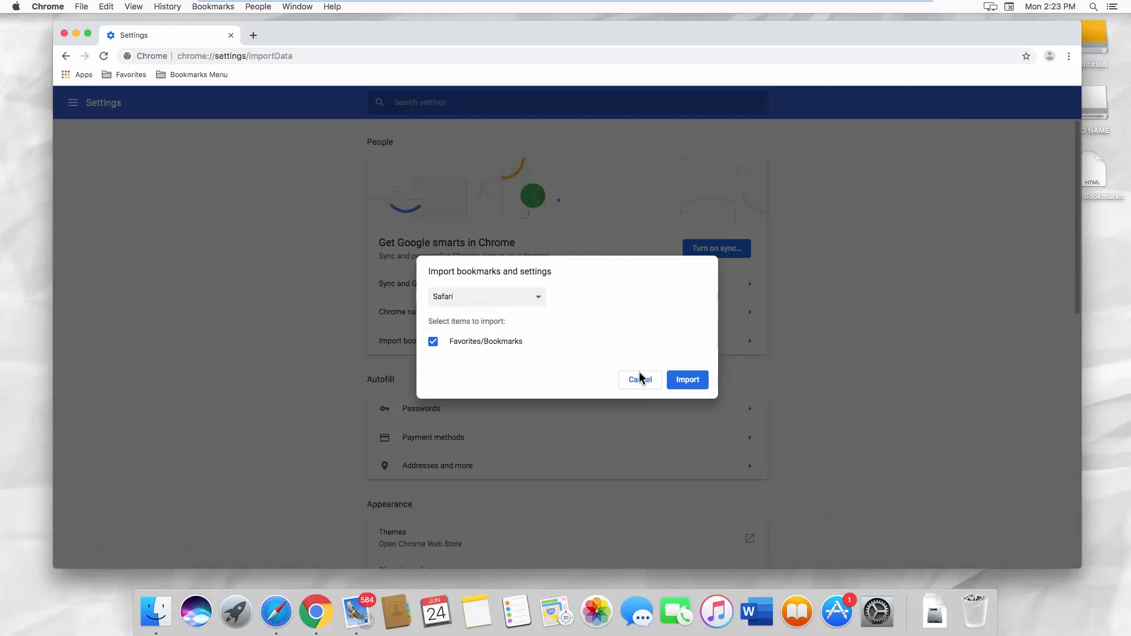
left_click(686, 380)
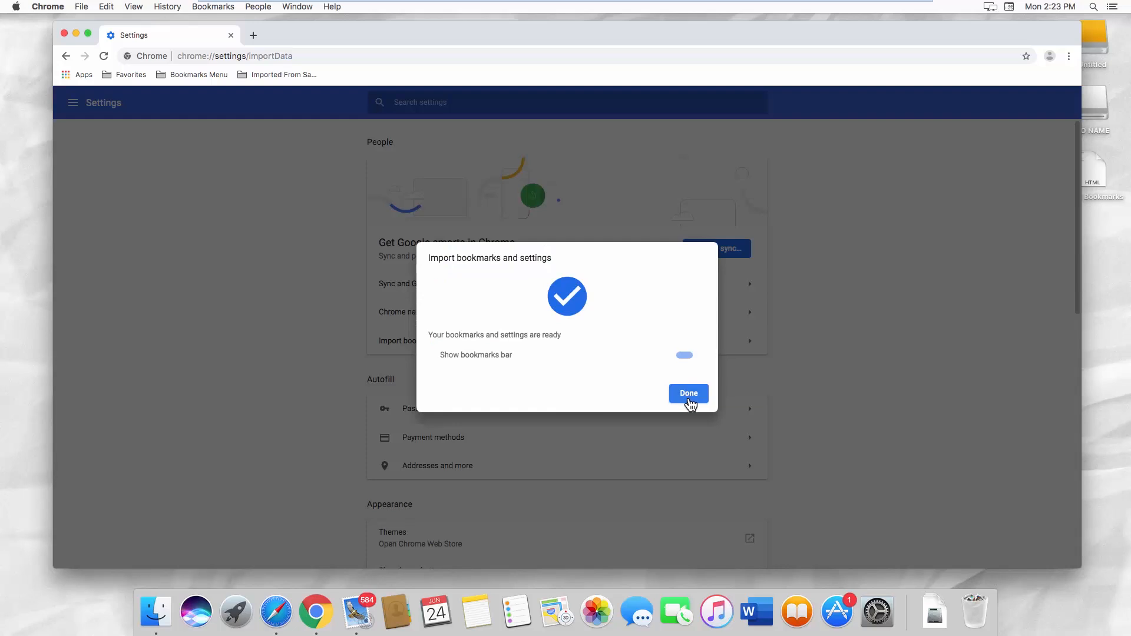
left_click(688, 394)
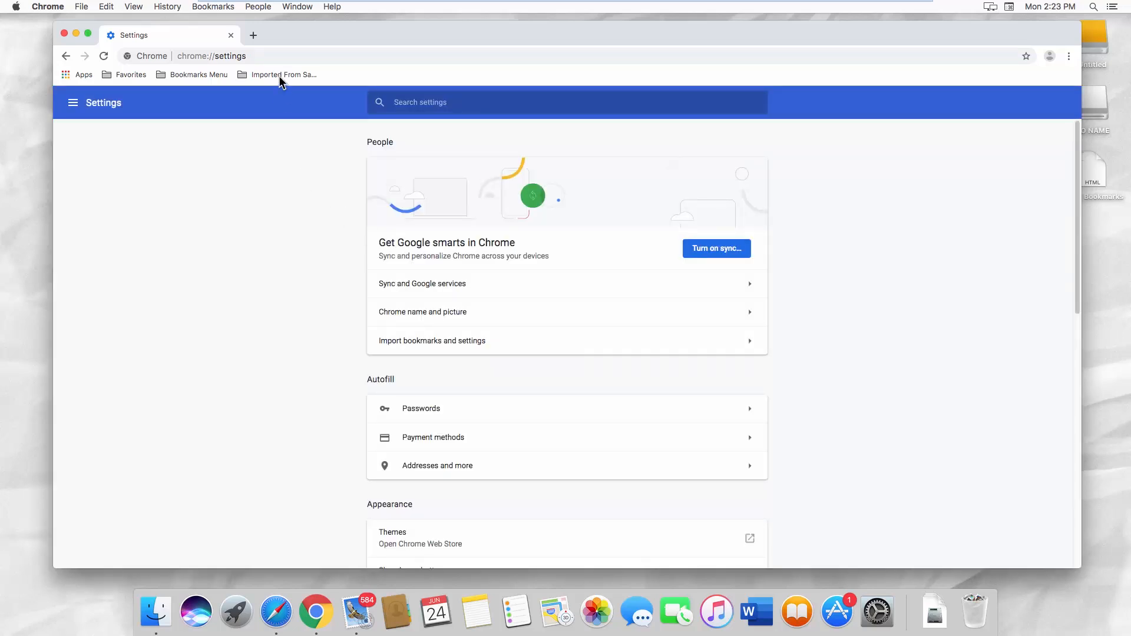